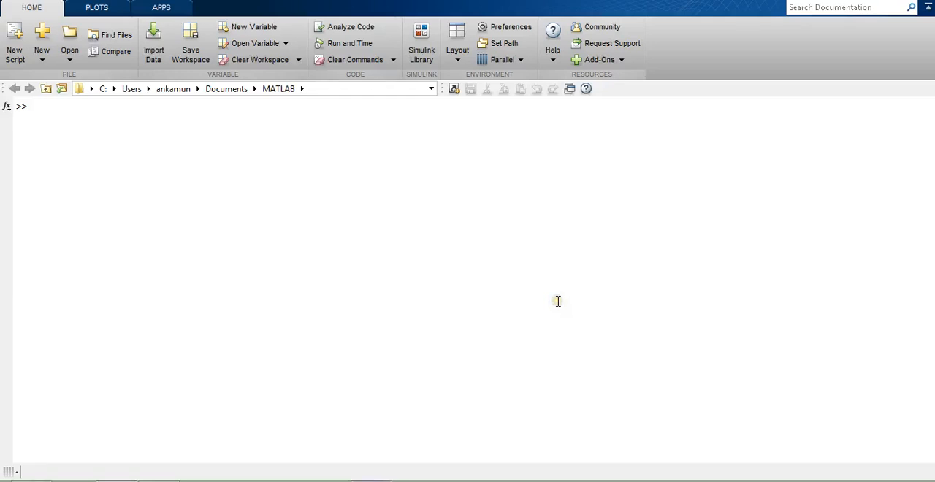
Define the vector a=[1 2 4] in the Command Window.
text(a)
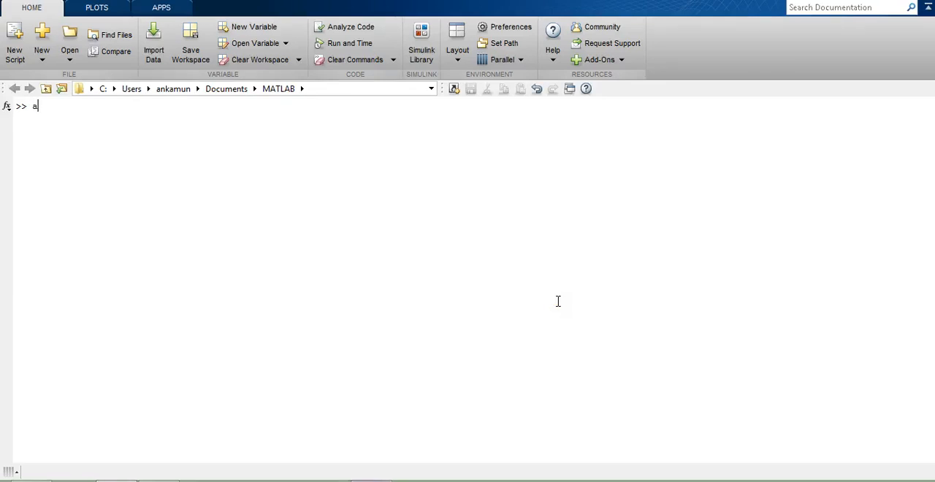
text(=[])
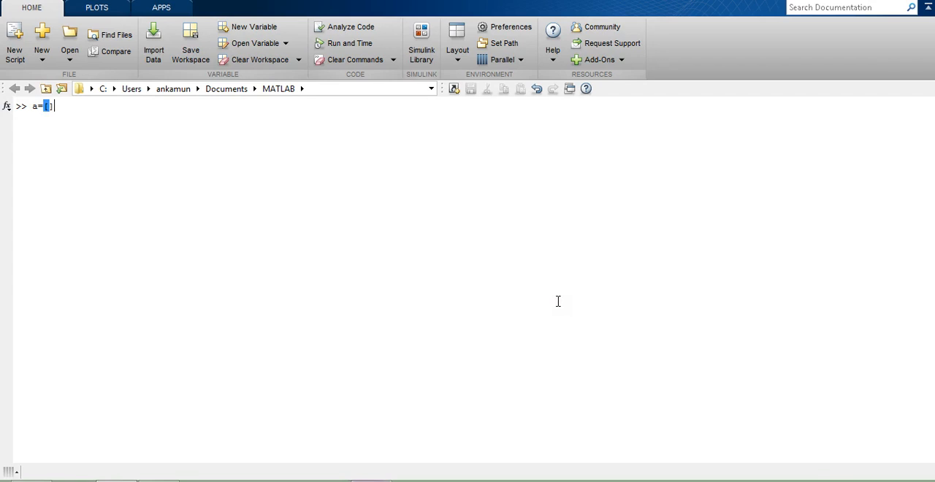
text(1 2 4])
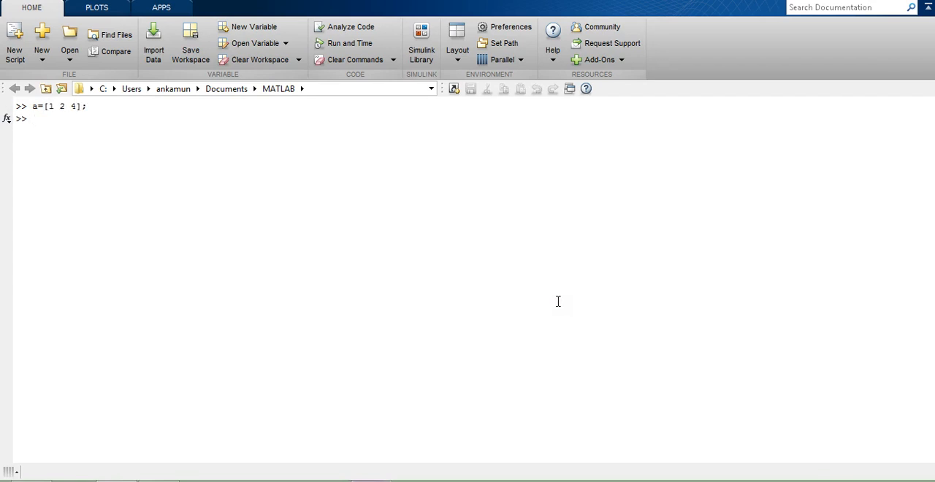
Try b=a.+a, get the unexpected operator error, and clear the window with clc.
text(b=a.)
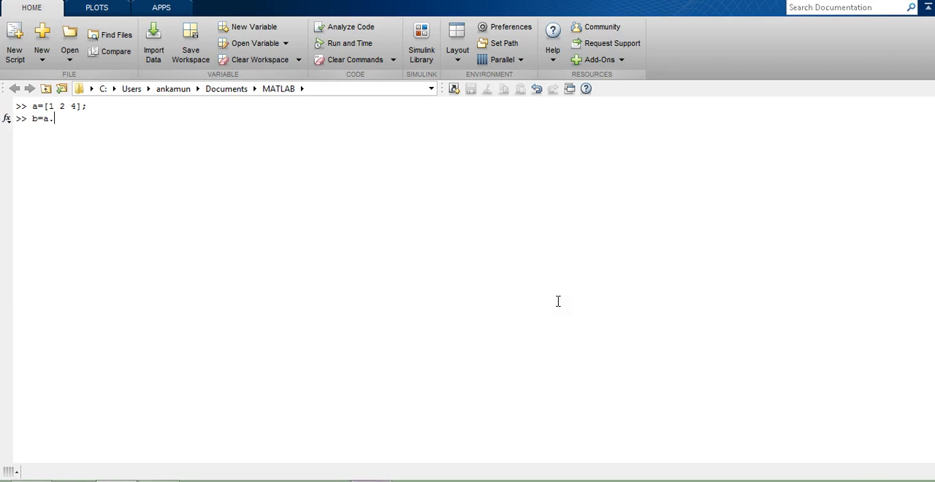
text(+)
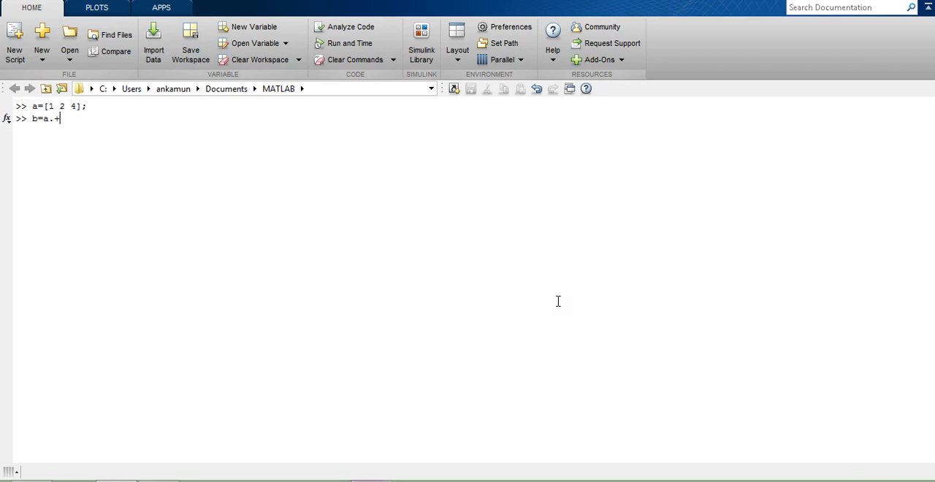
text(a;)
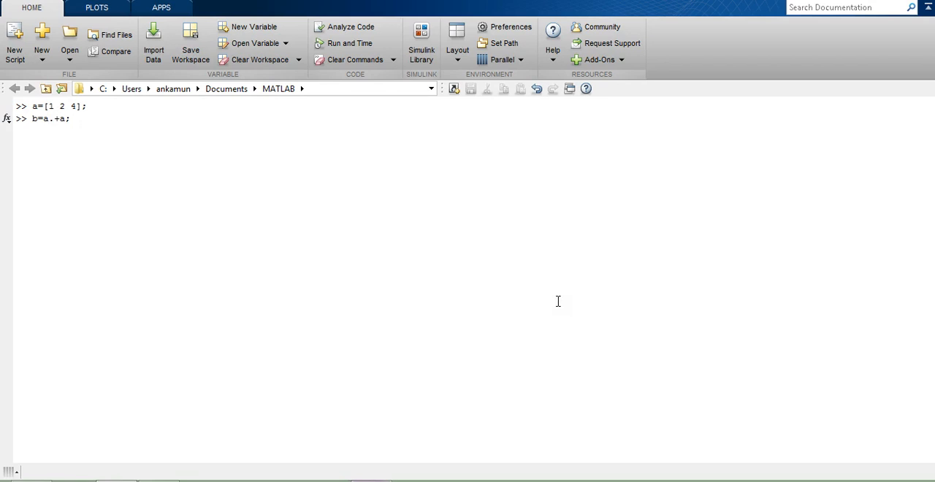
key(Return)
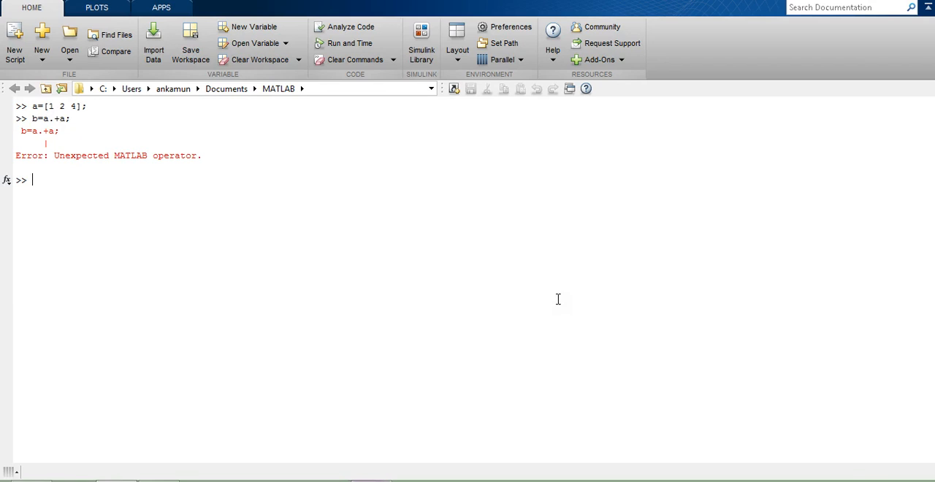
text(clc)
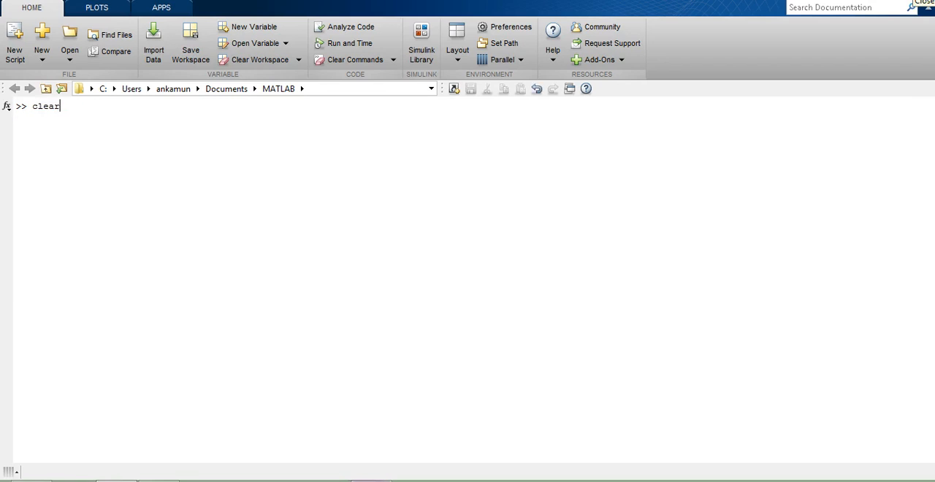
Run clear all, then define x=-1:0.1:3 from -1 to 3 in 0.1 steps.
text(a)
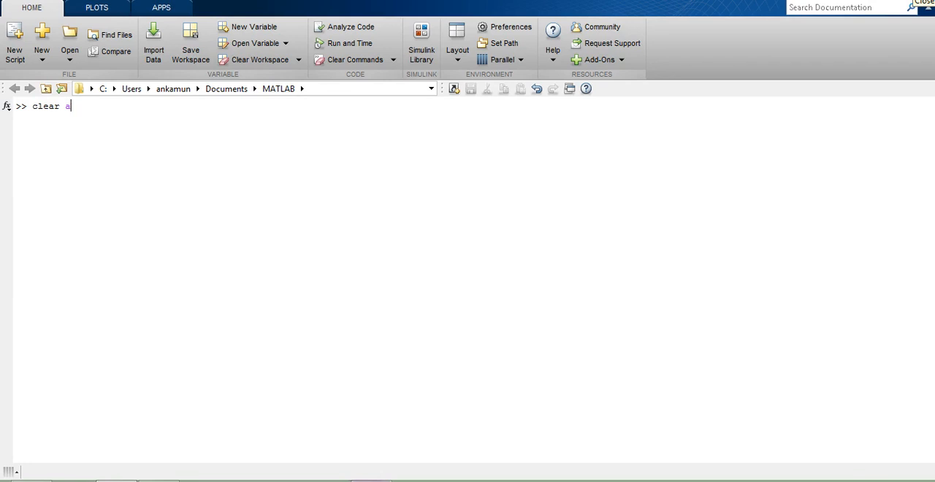
key(Return)
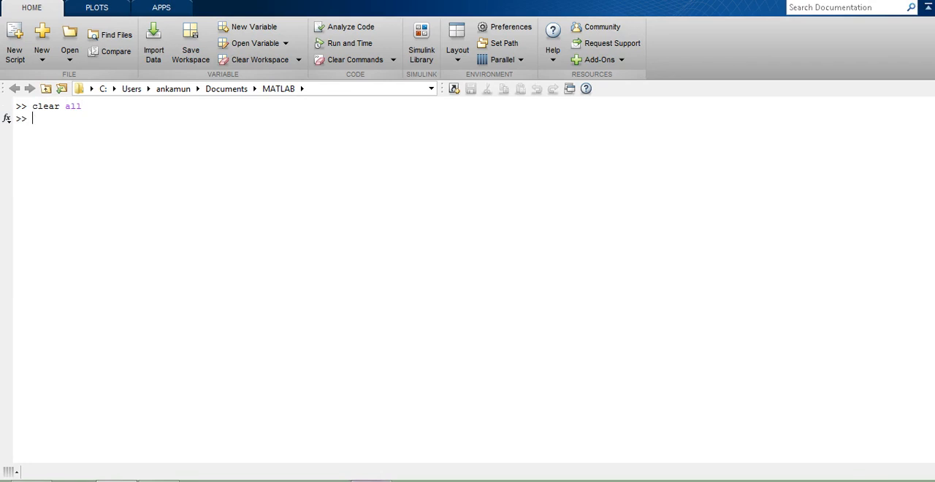
text(x=)
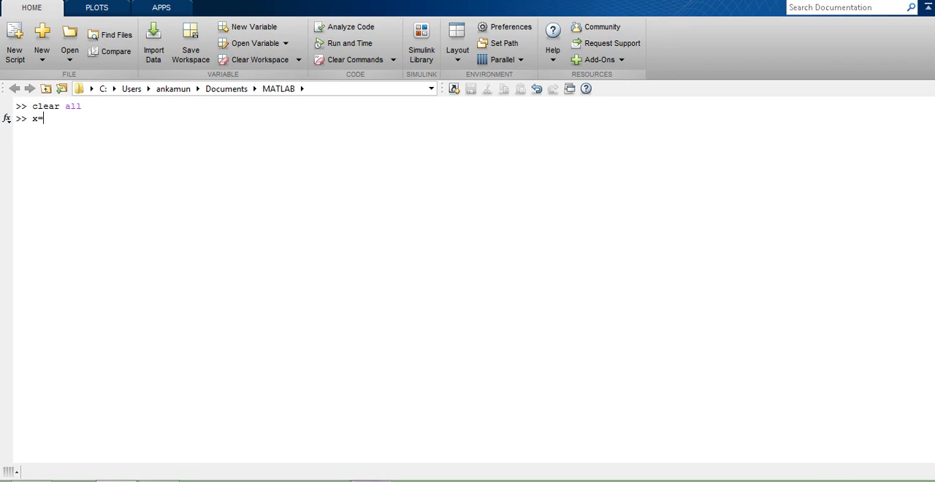
text(-1:)
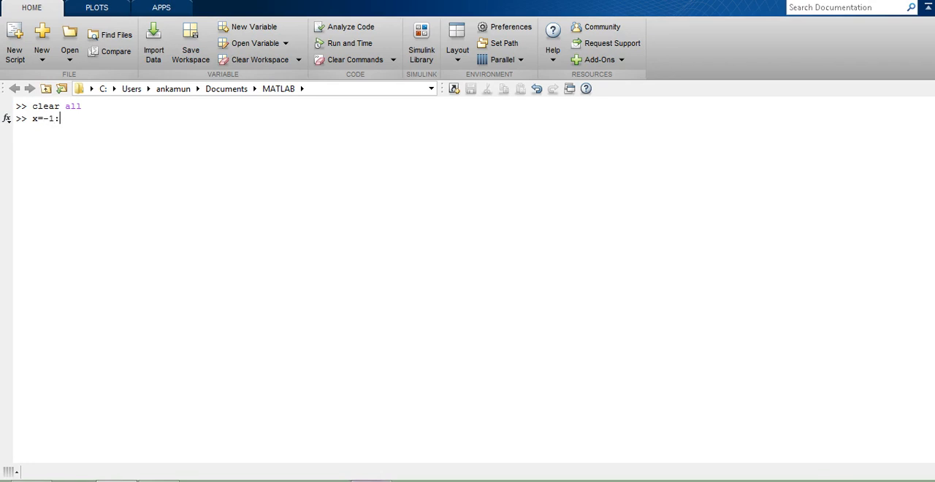
text(0.1)
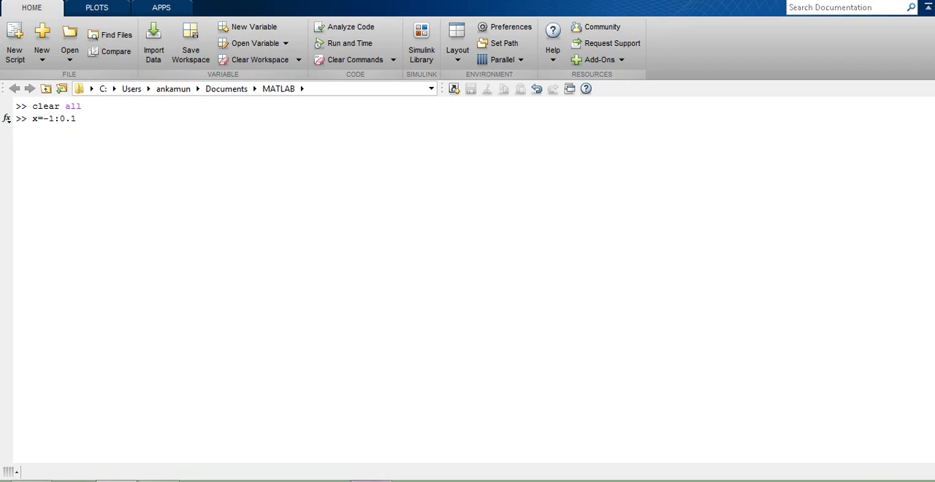
text(:)
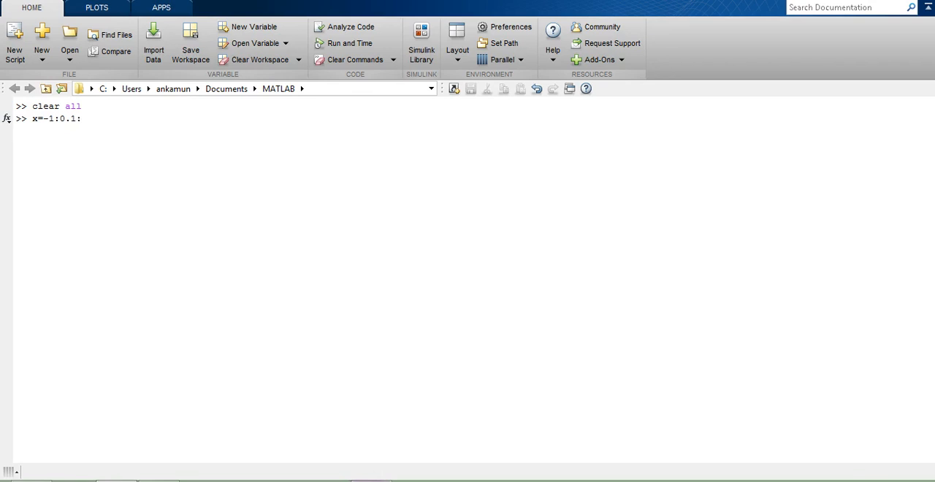
text(3)
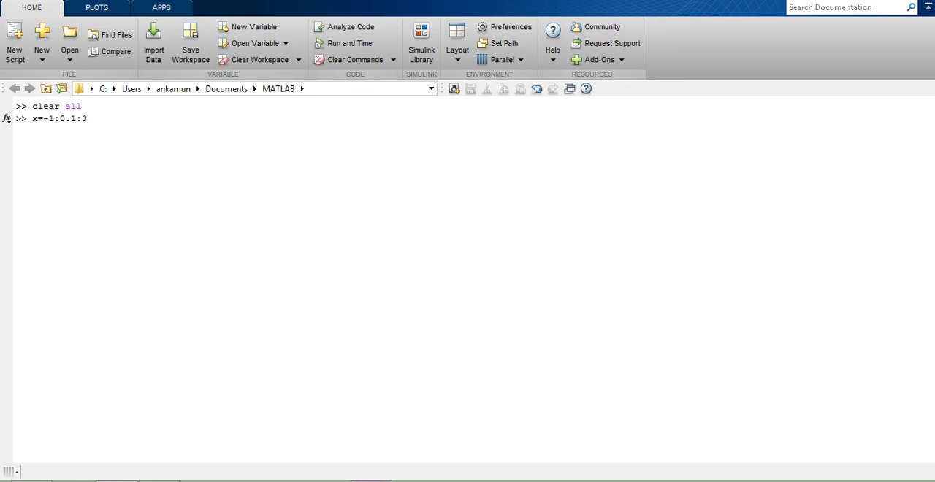
key(Return)
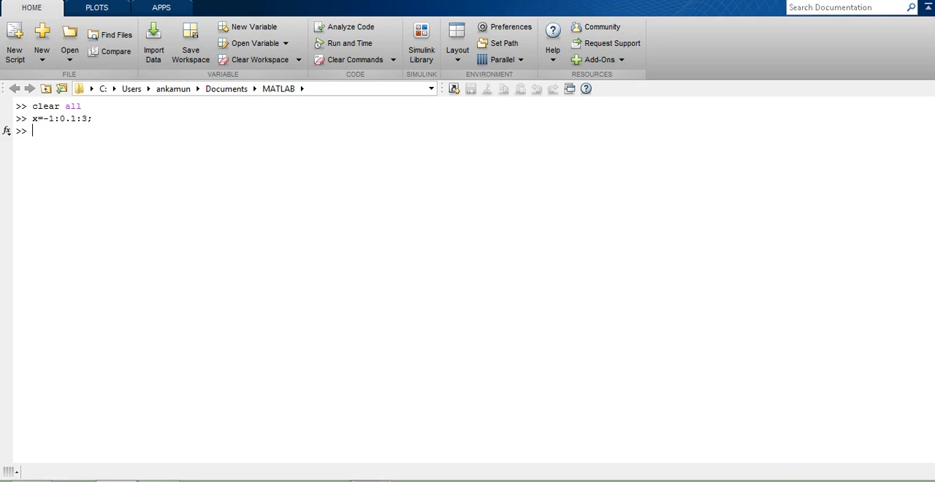
text(a=3;)
text(b)
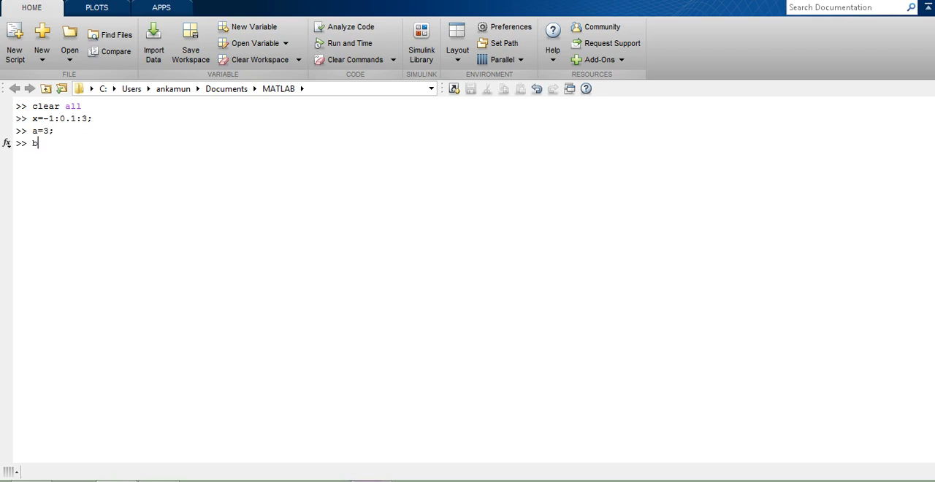
Set the coefficients b=2 and c=8.
text(=2;)
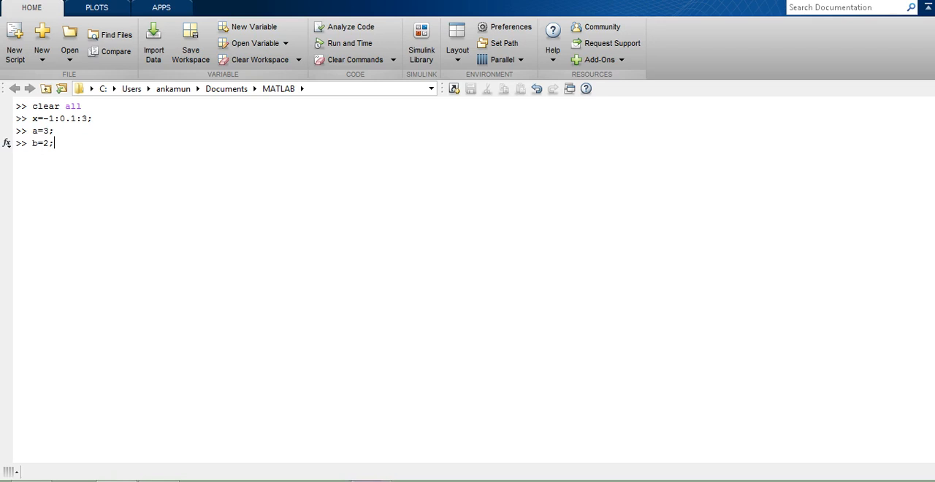
text(c=)
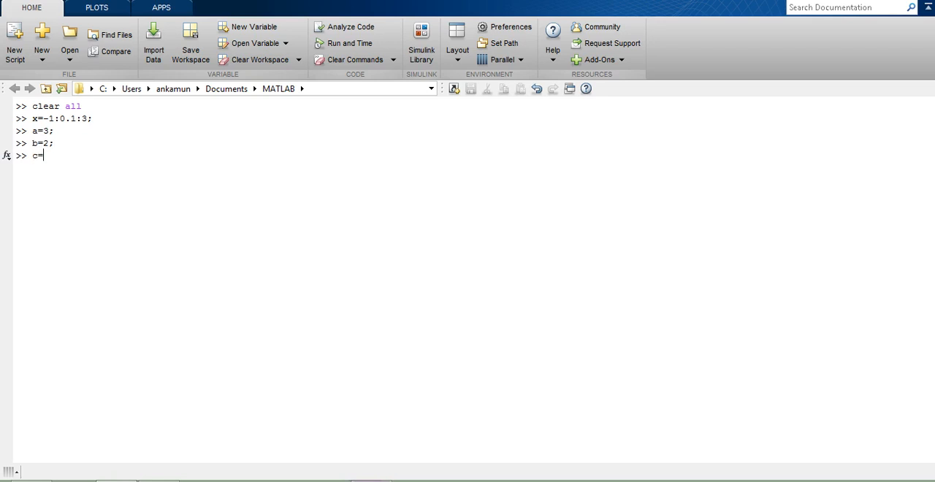
key(Return)
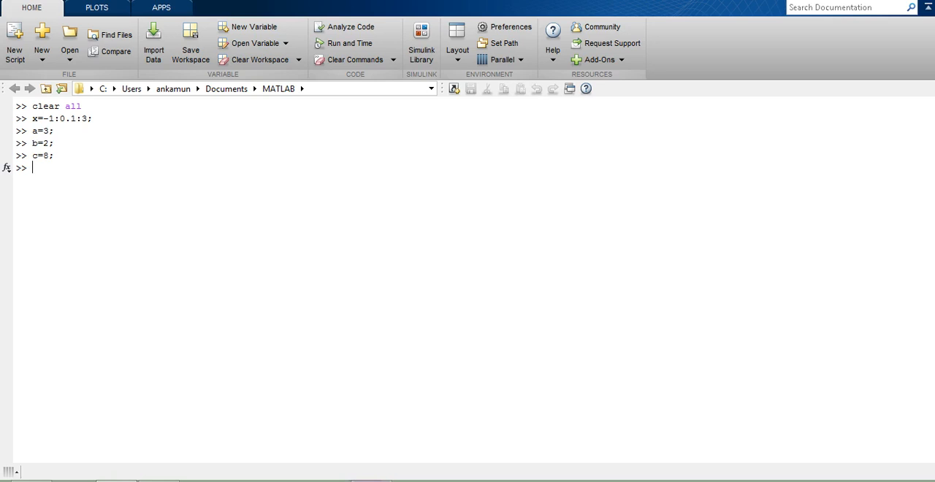
Compute y=x.^2, squaring x element by element.
text(y=x.^2;)
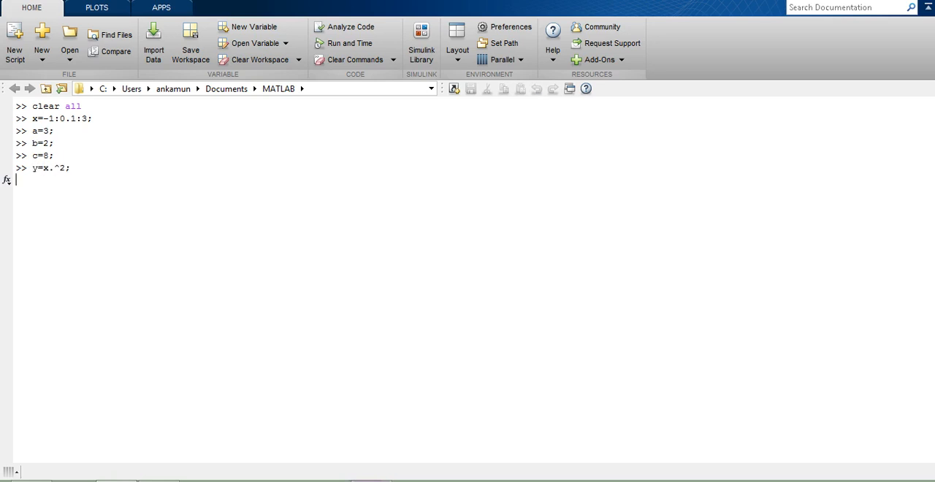
key(Return)
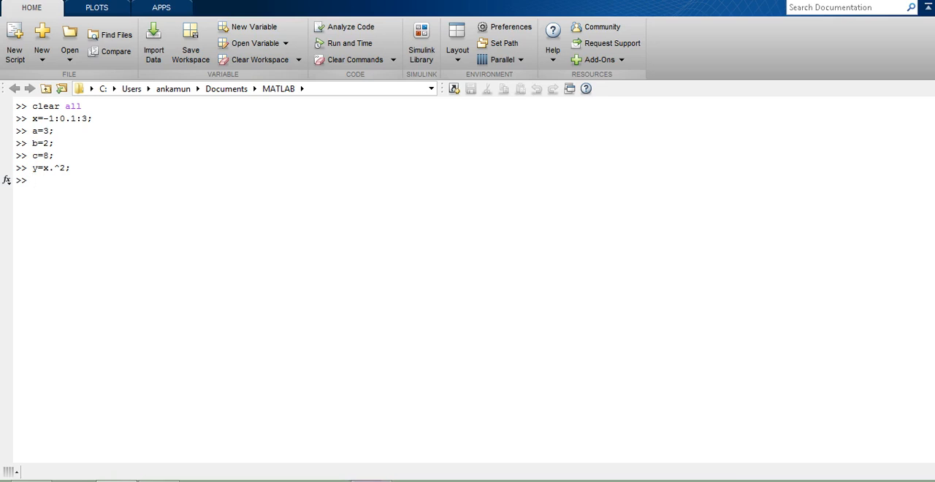
text(t)
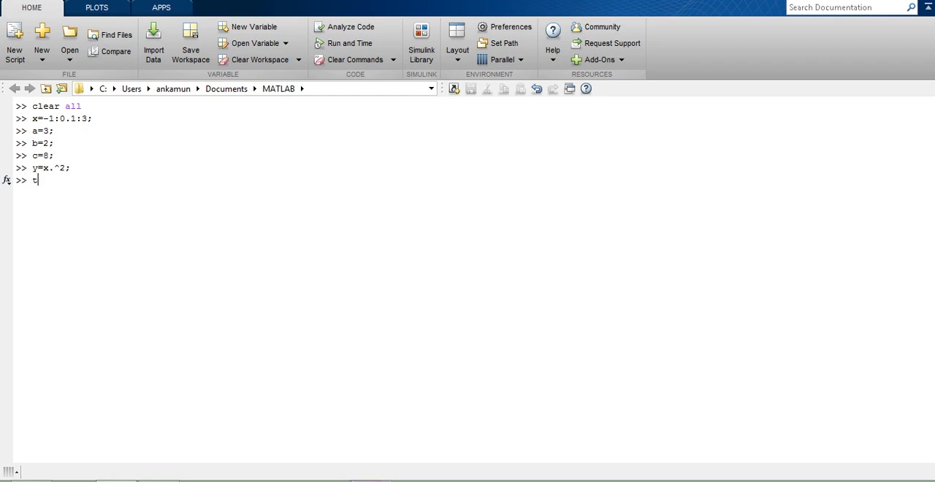
text(erm1)
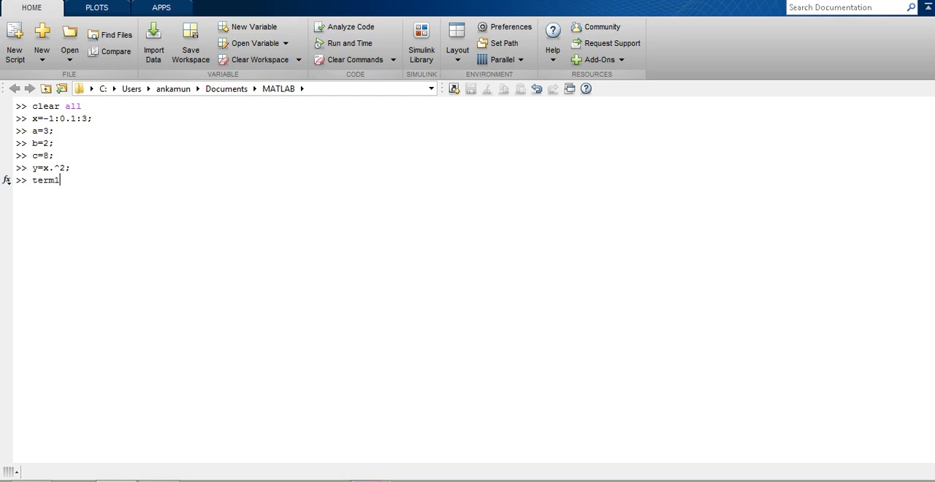
text(=y)
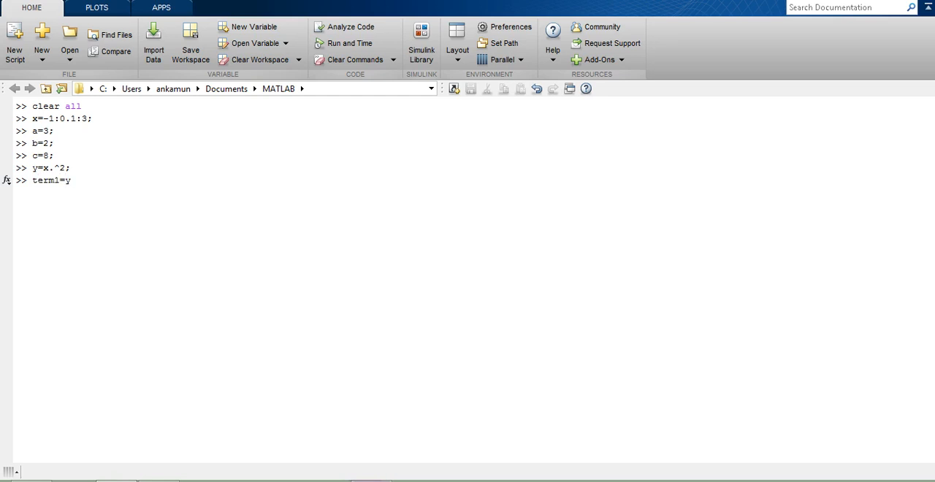
Enter term1=y*a for a·x² and term2=b*x for the linear term.
text(*a)
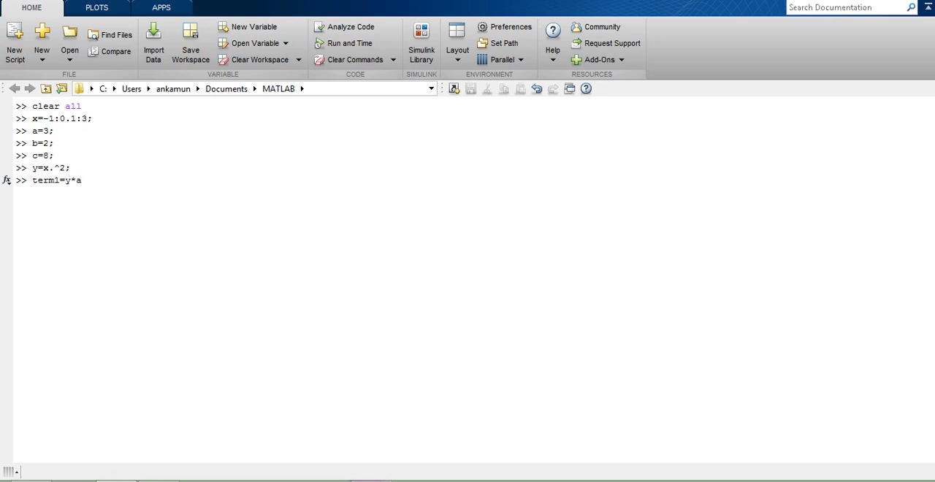
text(;)
text(ter)
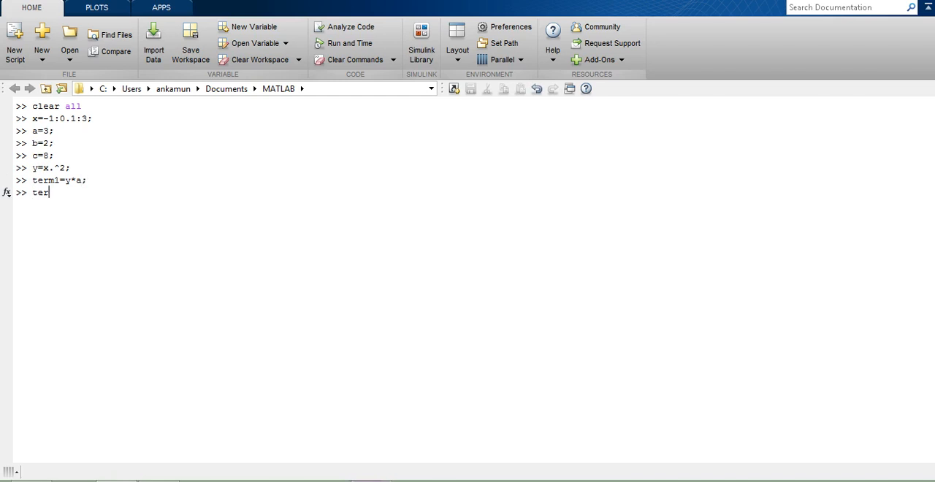
text(m2=)
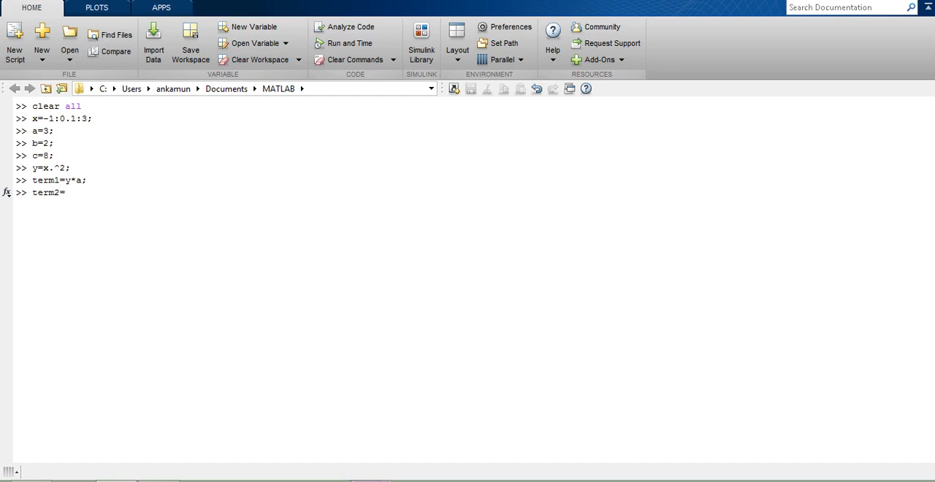
text(b*)
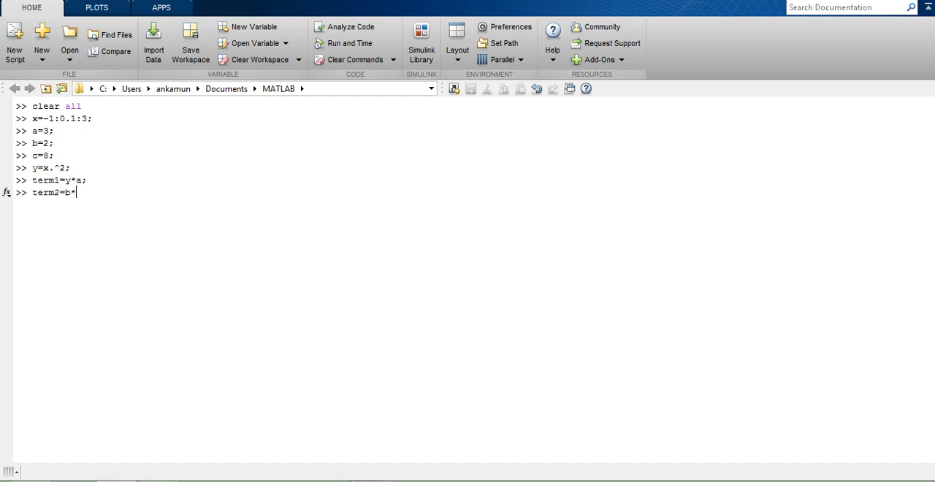
key(Return)
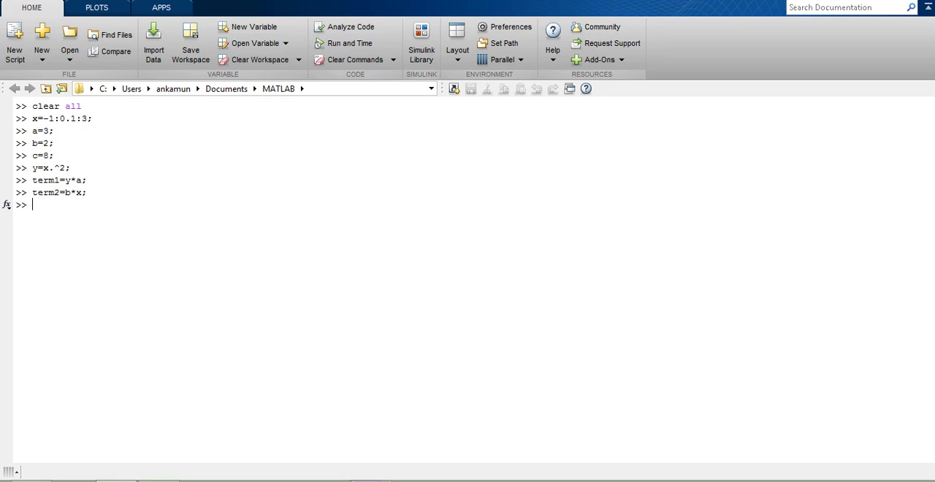
text(term3=)
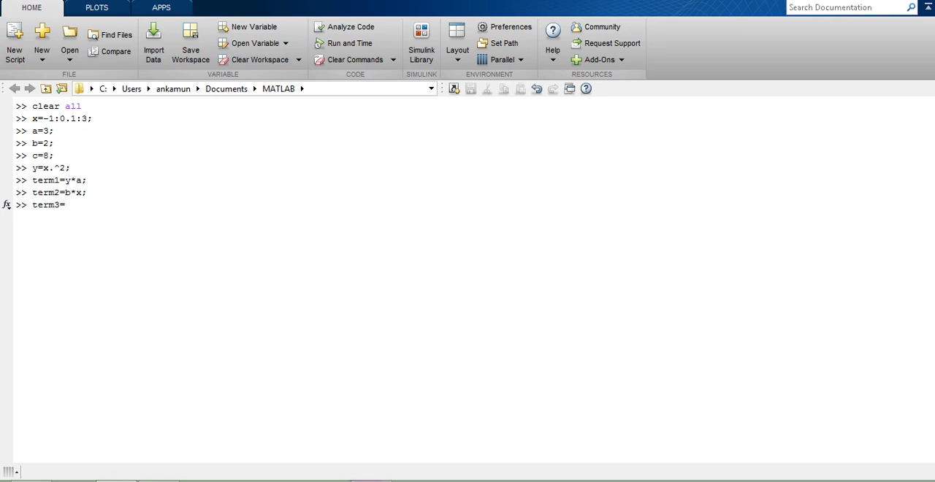
Enter term3=c*ones(size(term1)) to make c a constant vector matching term1.
text(c*)
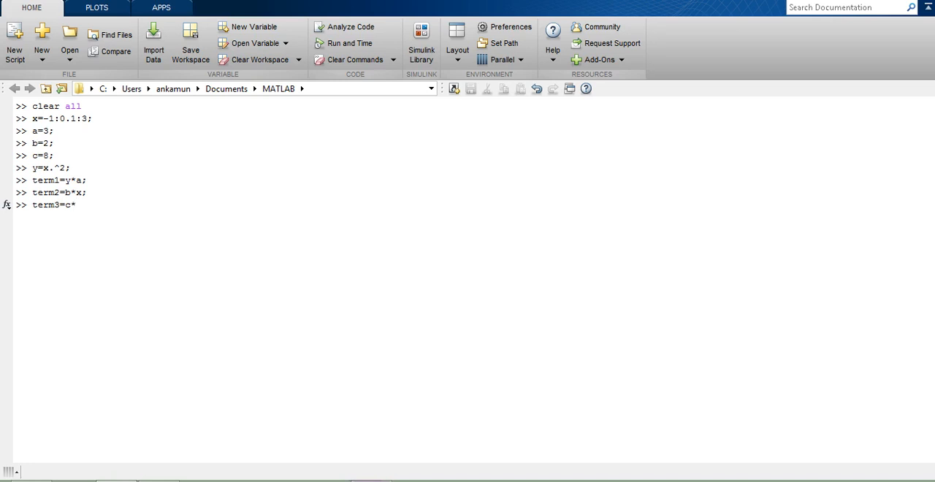
text(ones(s)
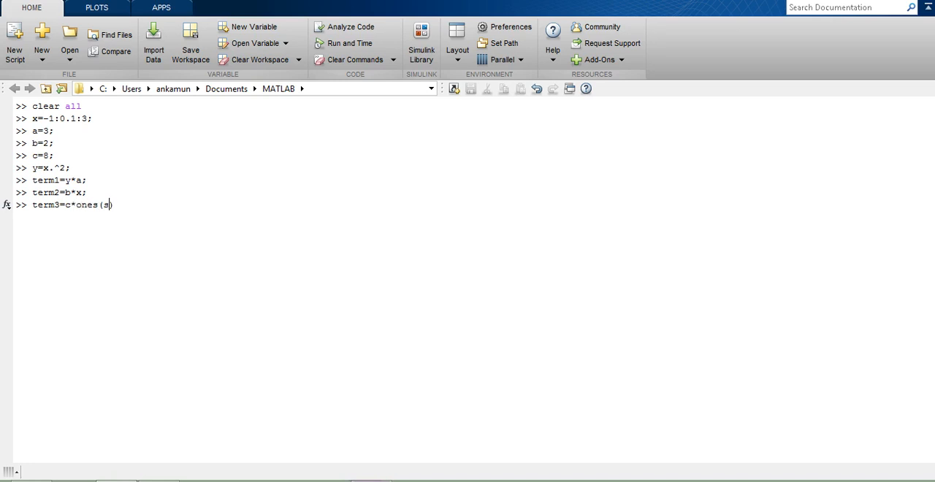
text(ize))
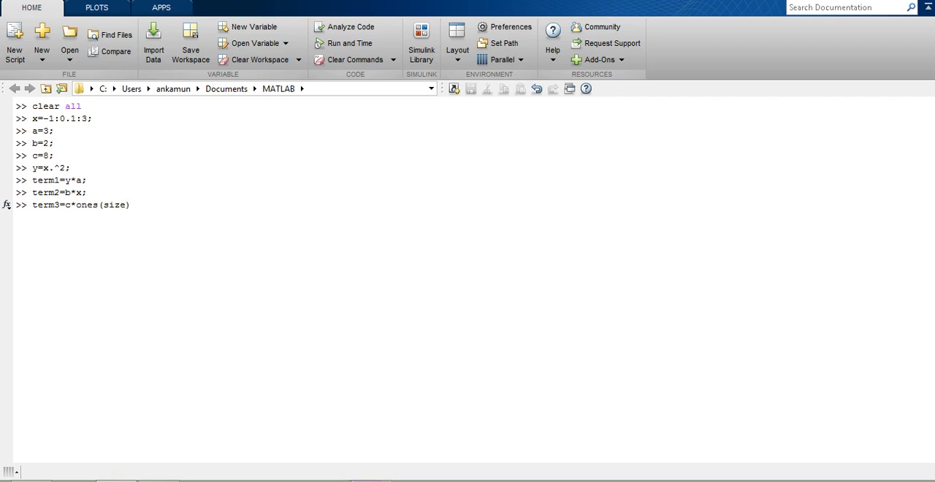
text(term)
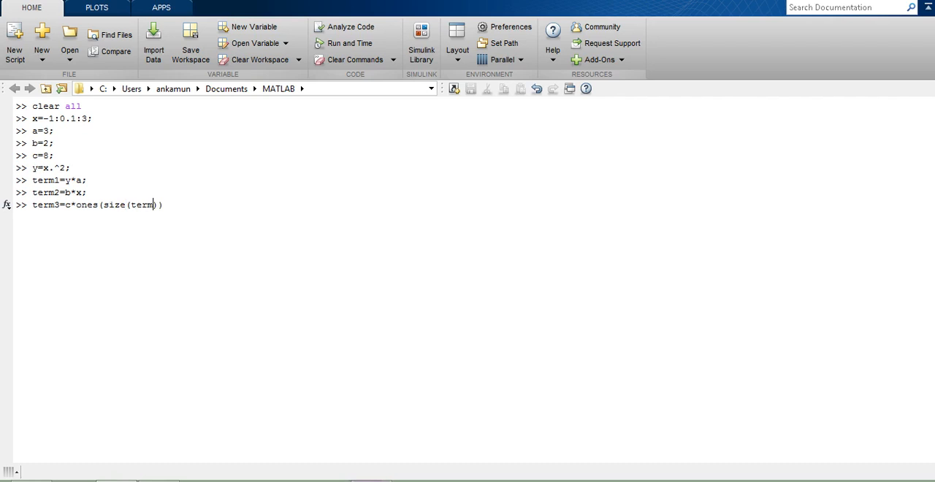
text(1))
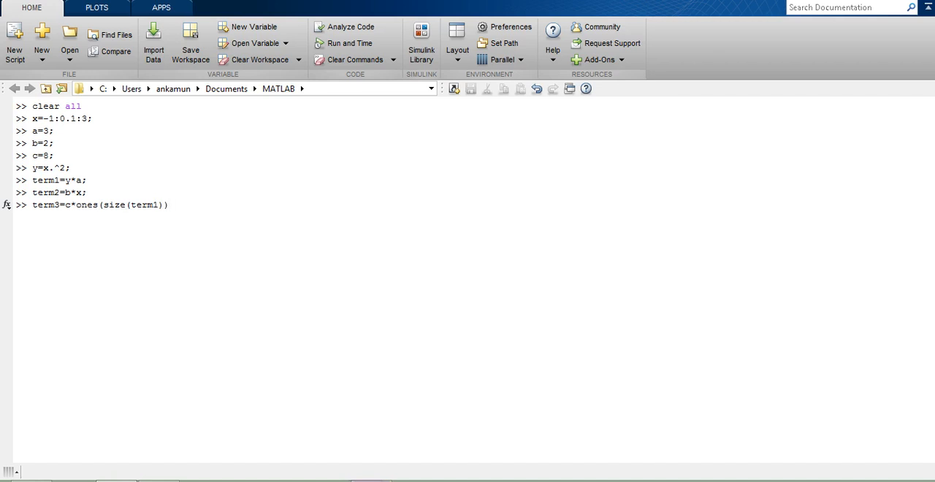
text(;)
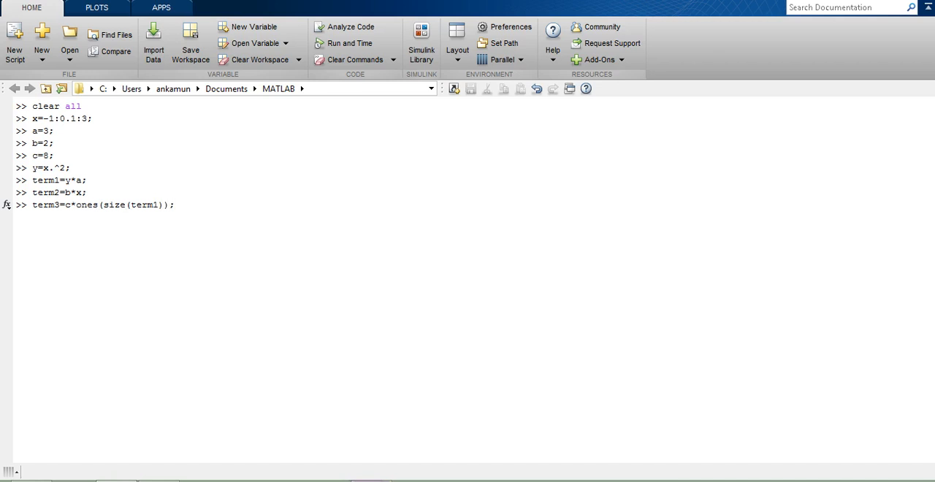
key(Return)
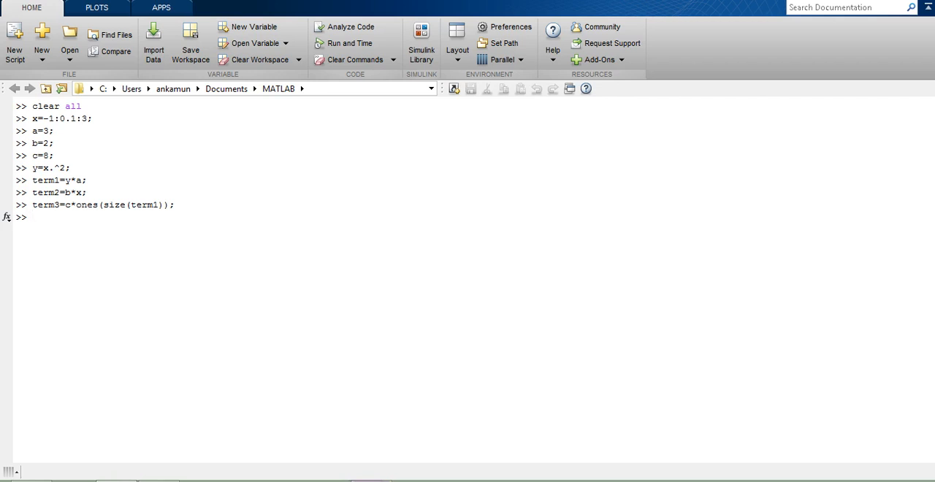
Enter f=term1+term2+term3 to combine the three terms into f.
text(f=t)
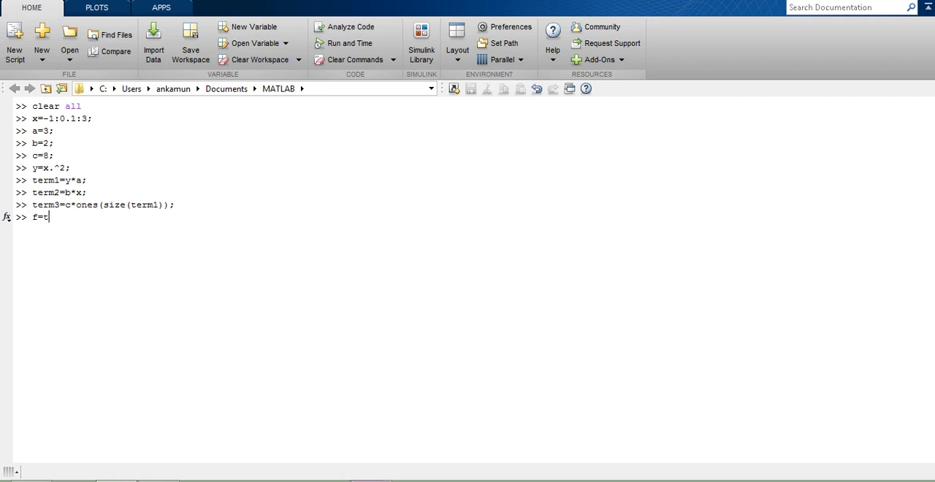
text(erm1)
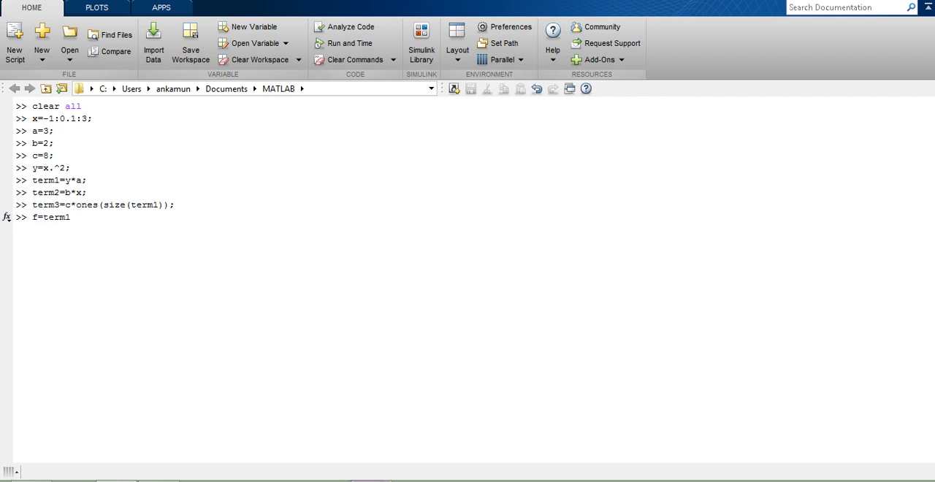
text(+term2+)
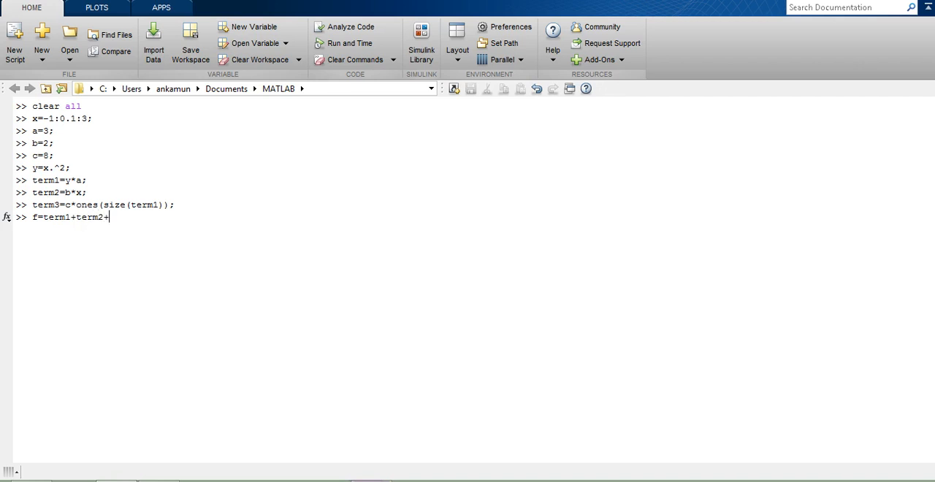
text(term3)
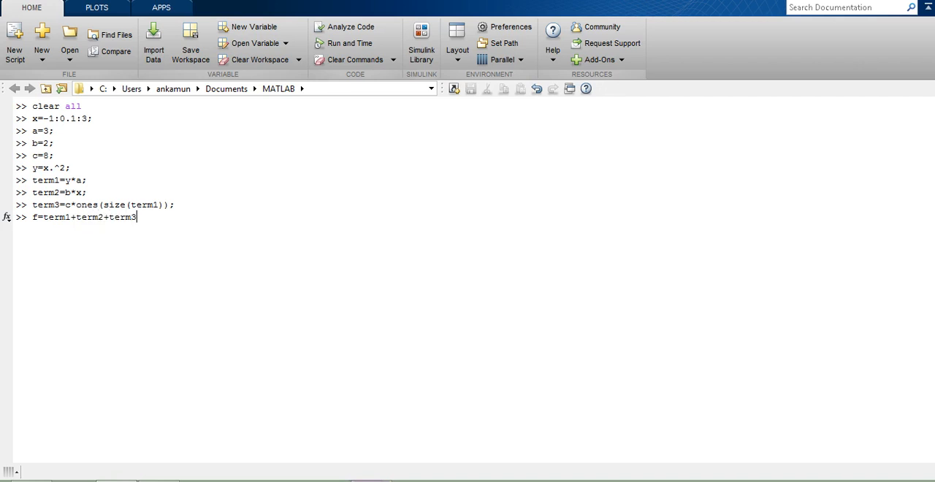
key(Return)
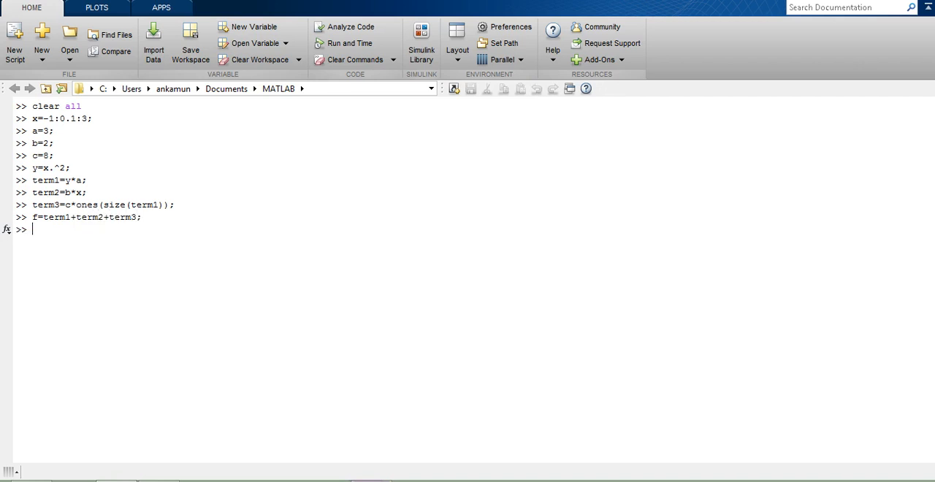
Run plot(x,f) to draw the parabola over x from -1 to 3.
text(plot()
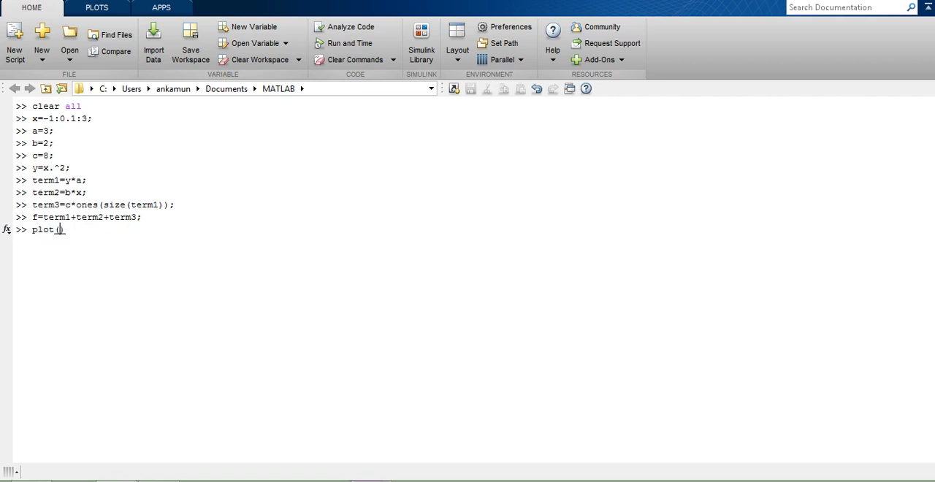
text(f))
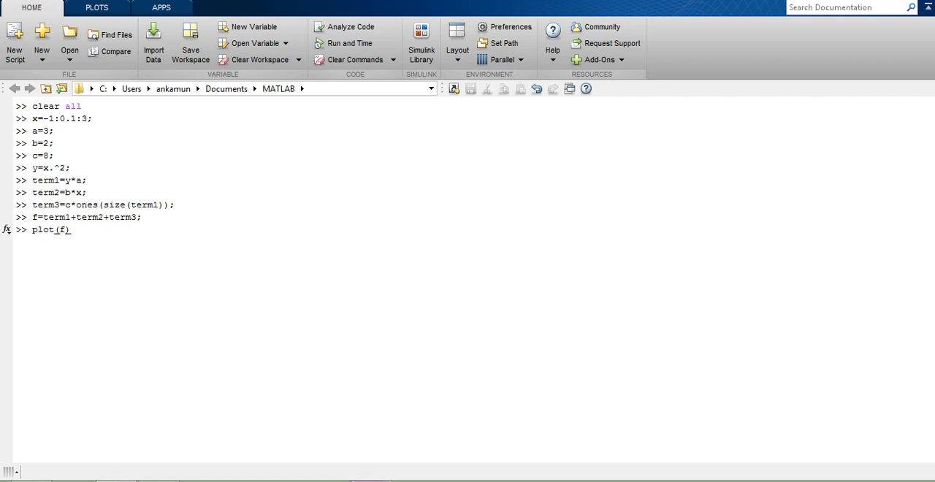
text(x)
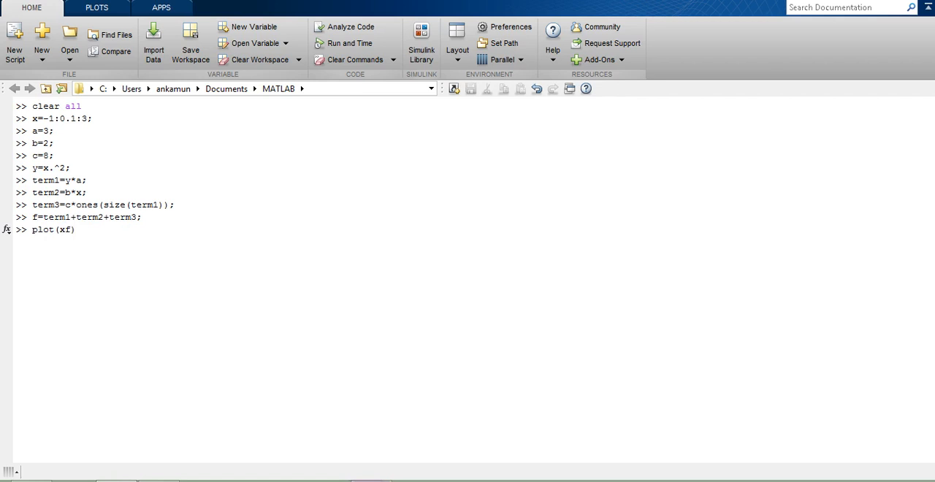
text(,f)
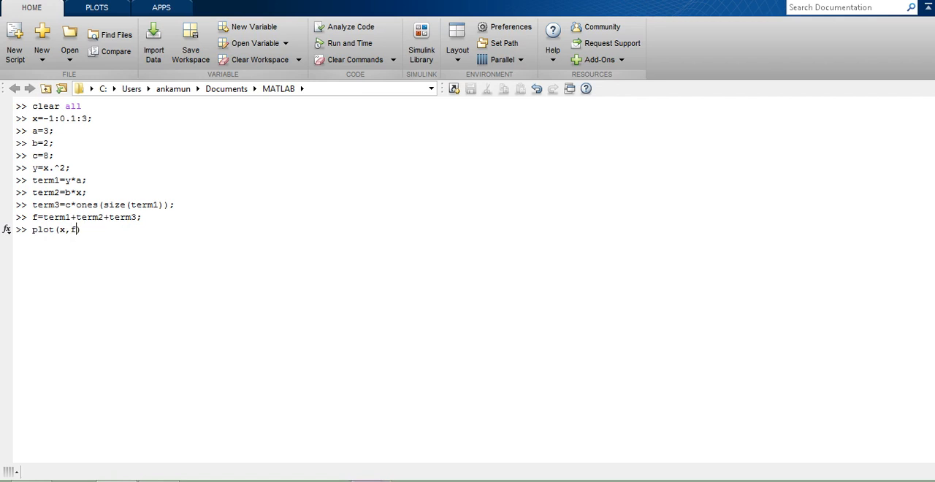
text())
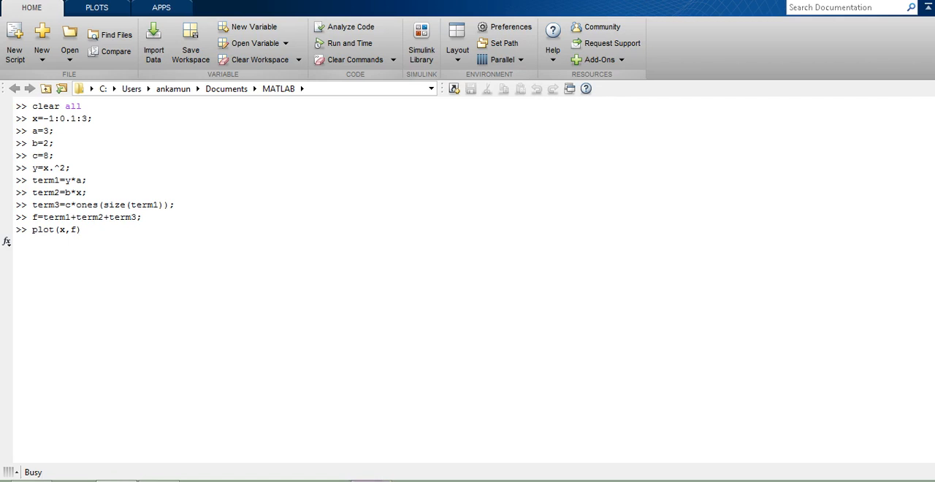
key(Return)
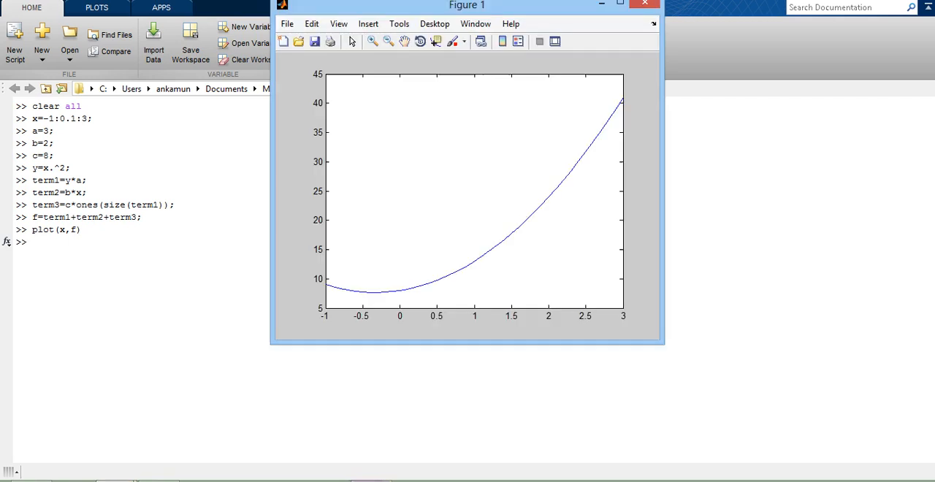